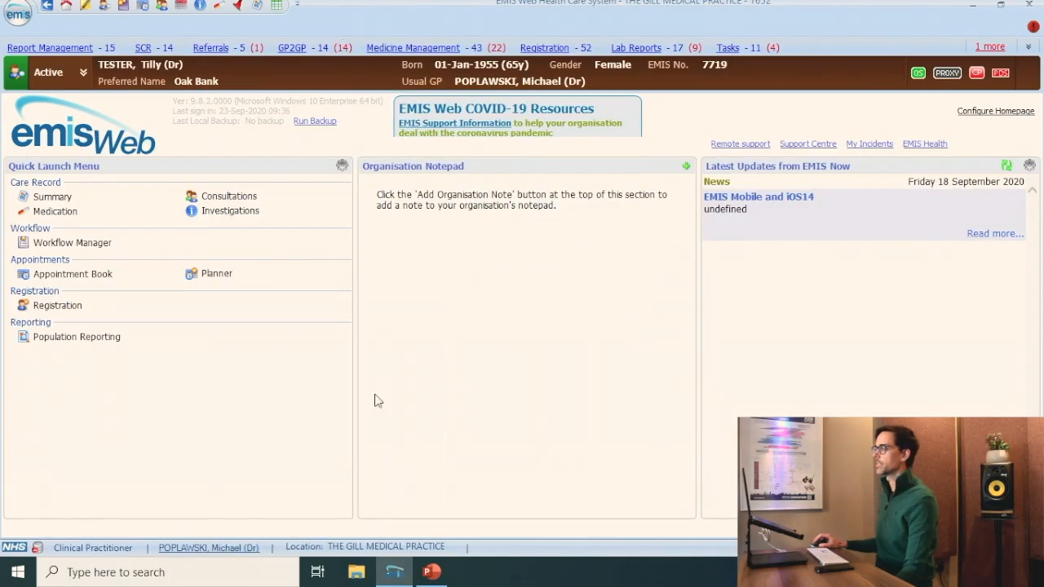
Open Template Manager from the EMIS main menu's Configuration section.
left_click(16, 13)
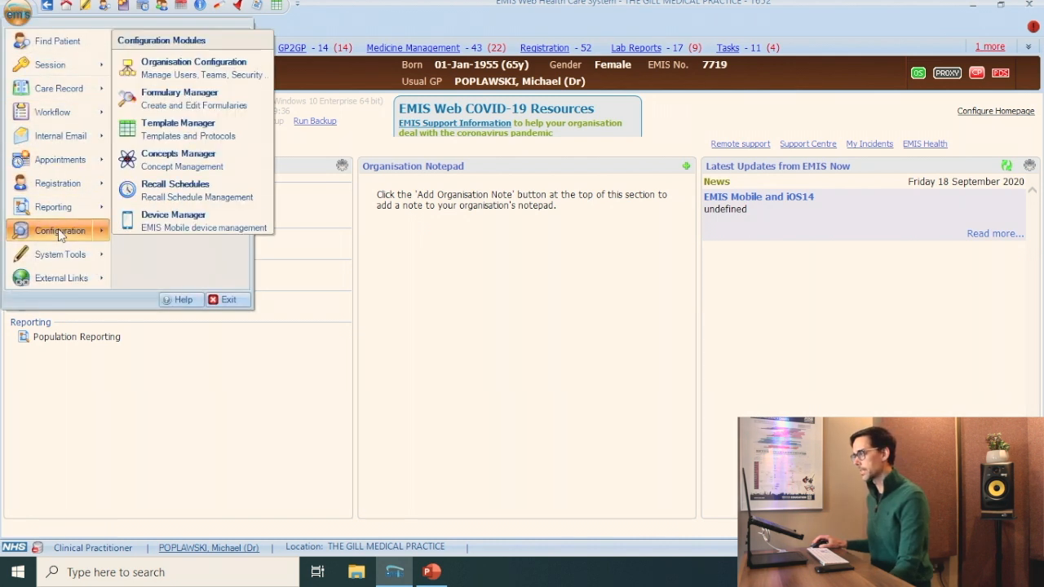
left_click(178, 128)
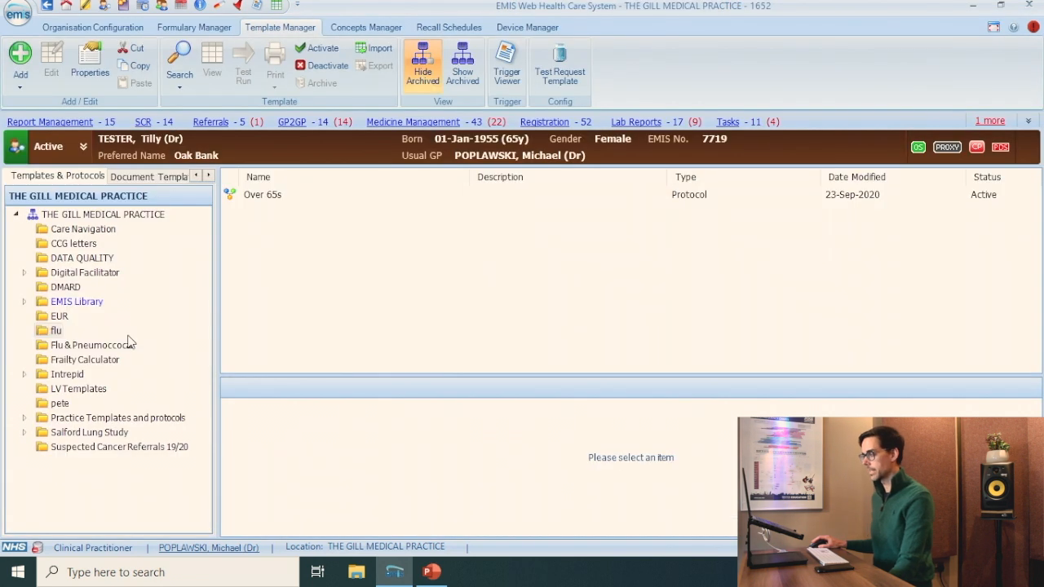
mouse_move(143, 327)
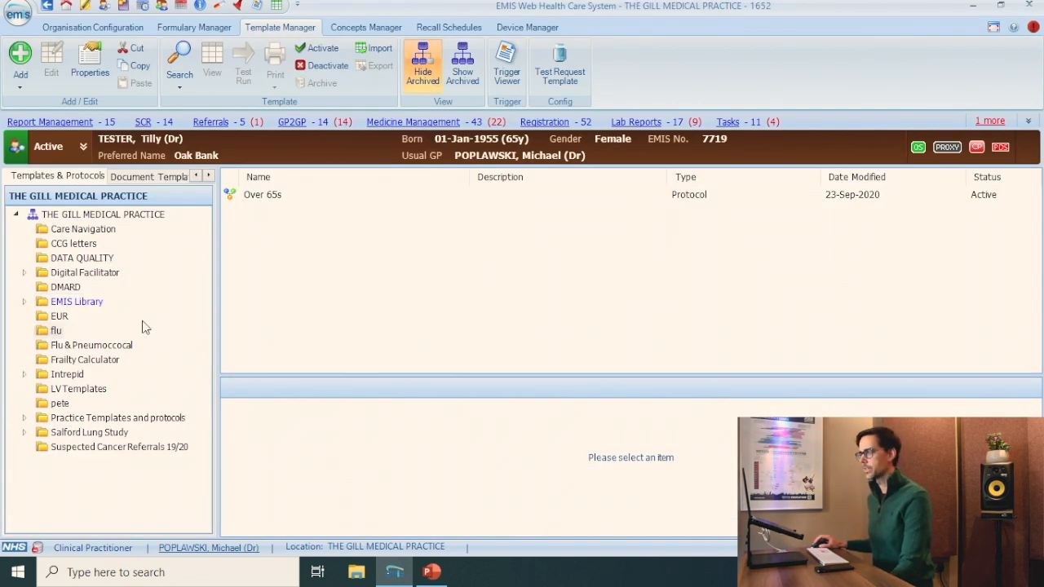
Create folder 'F12 EMIS FLU PROTOCOL' under THE GILL MEDICAL PRACTICE and add a new protocol.
left_click(103, 214)
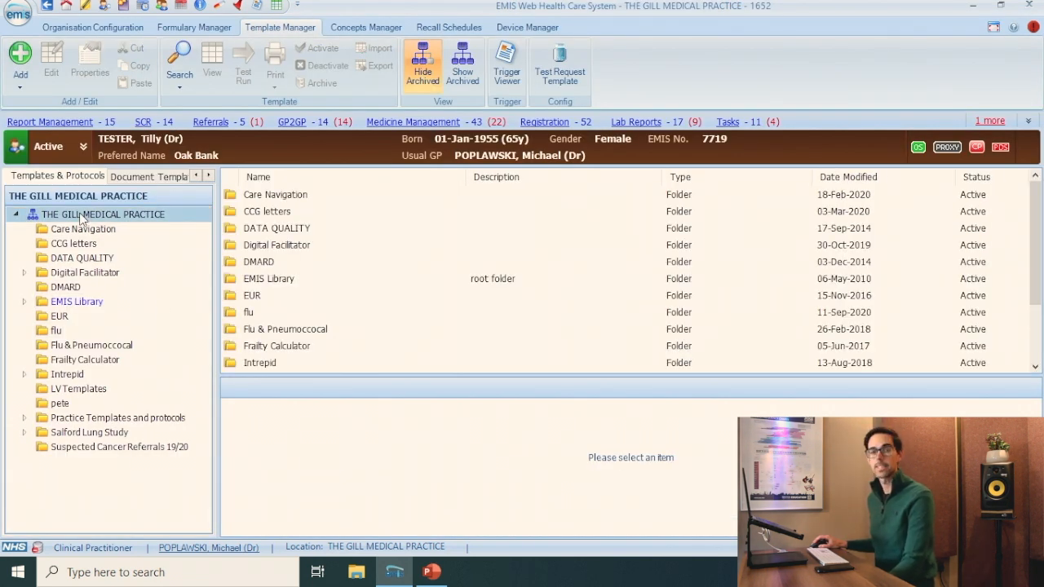
right_click(102, 214)
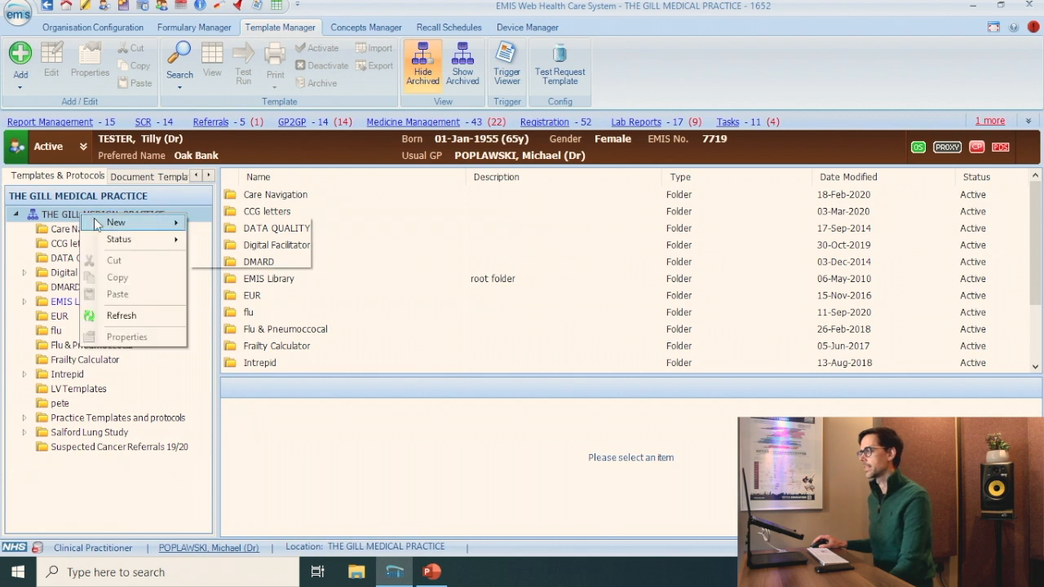
left_click(115, 221)
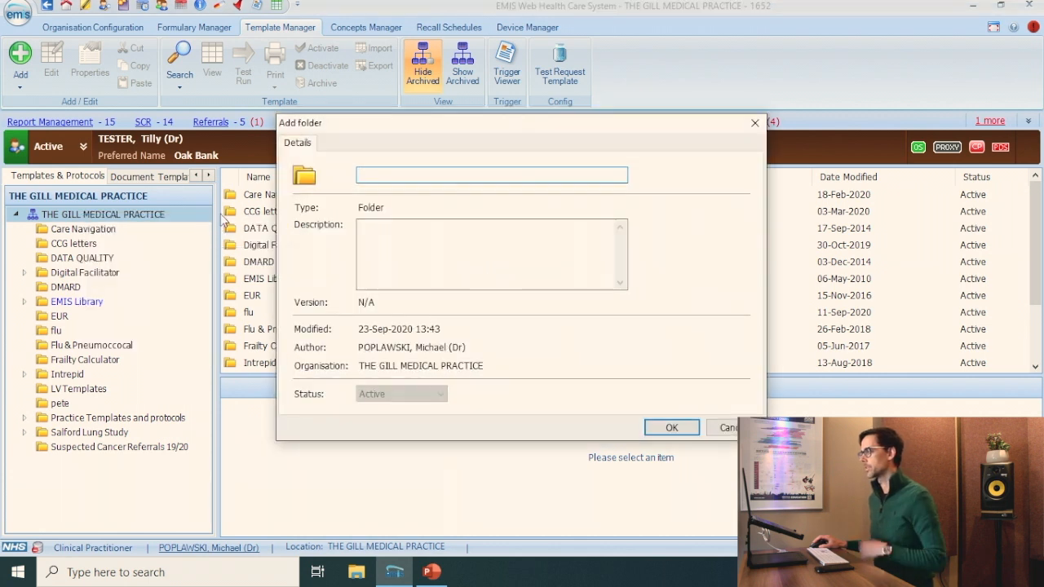
type("F12")
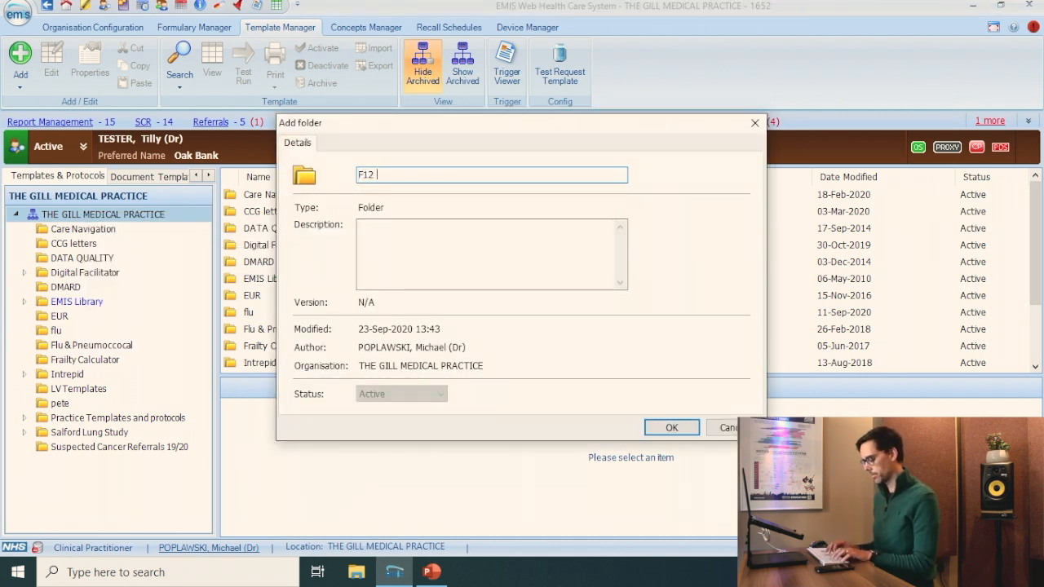
type("EMIS FLU")
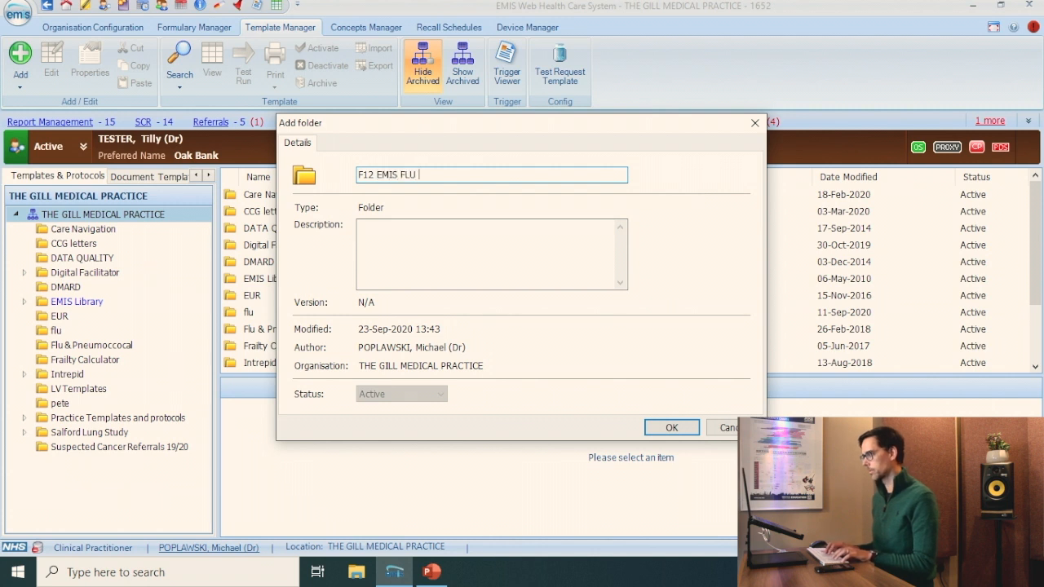
type("PROTOCOL")
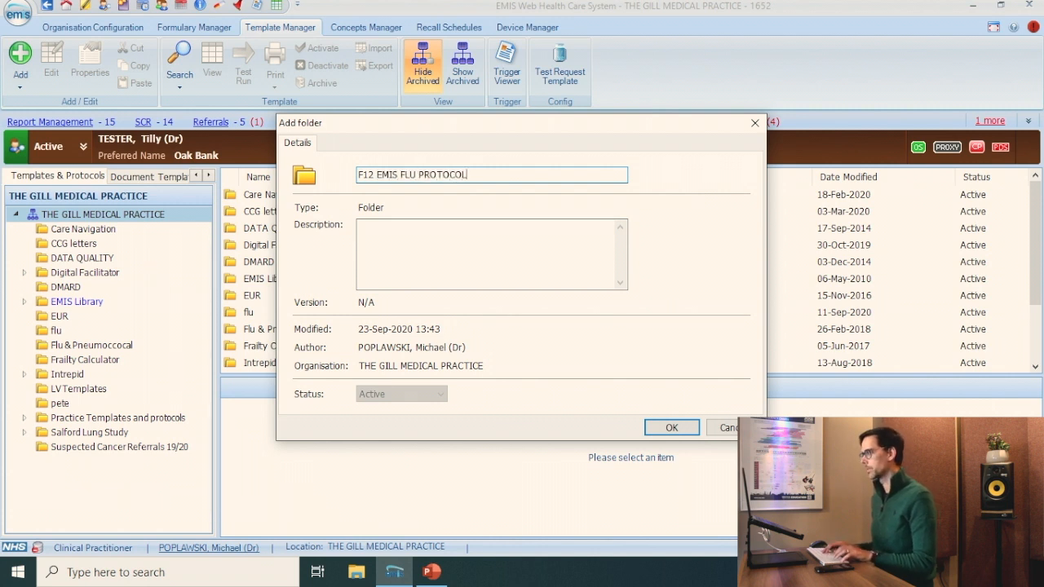
left_click(671, 427)
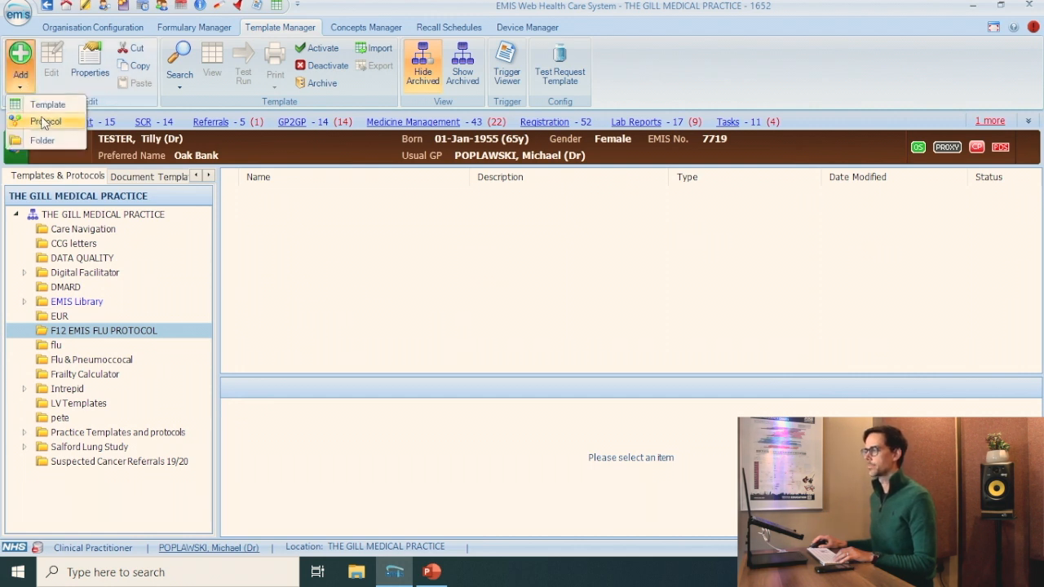
left_click(49, 122)
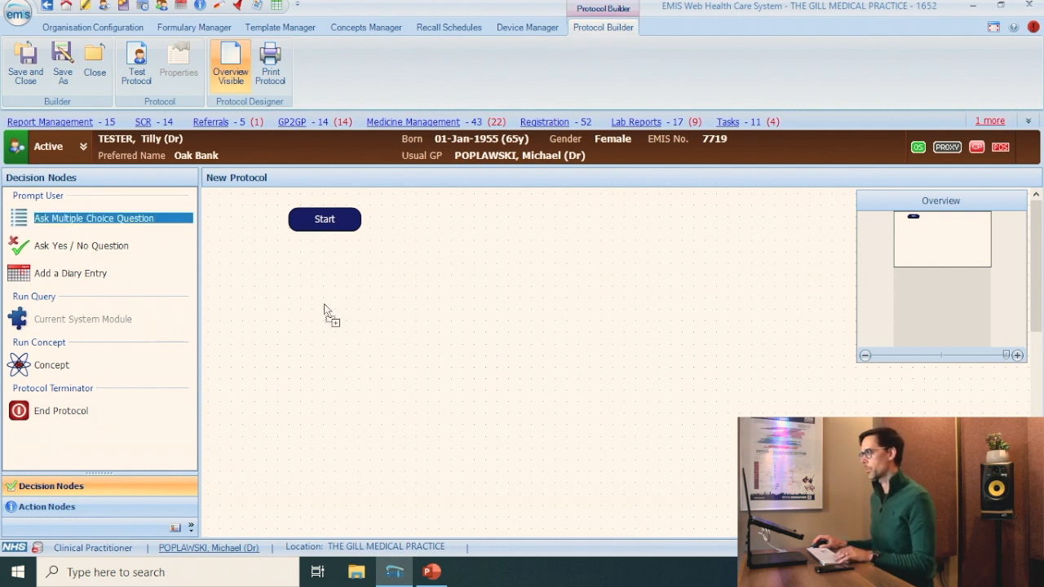
Add a multiple choice question 'Which injection site?' answering Left Arm, Right Arm, Cancel.
double_click(92, 218)
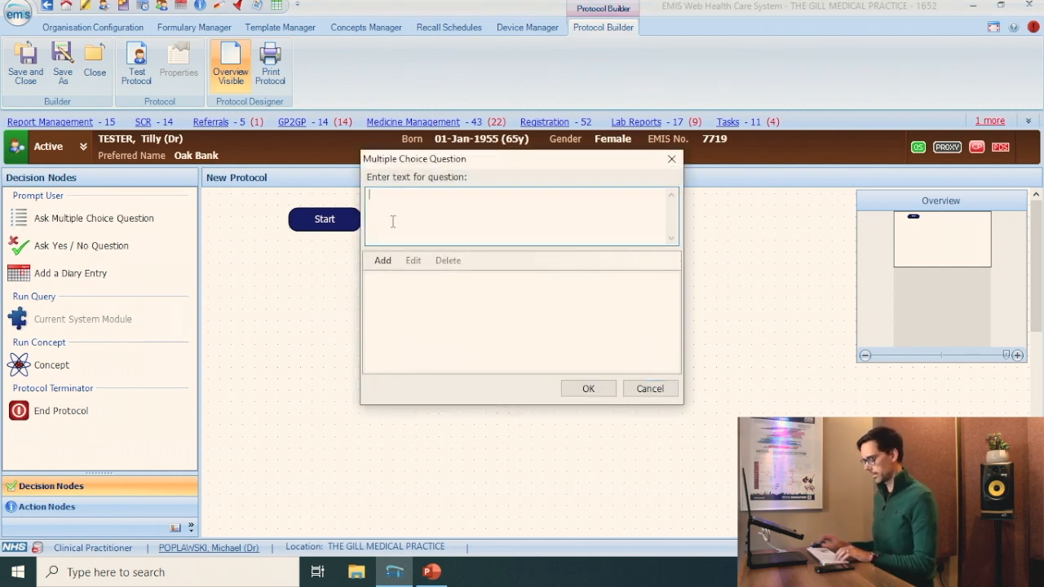
type("Which inje")
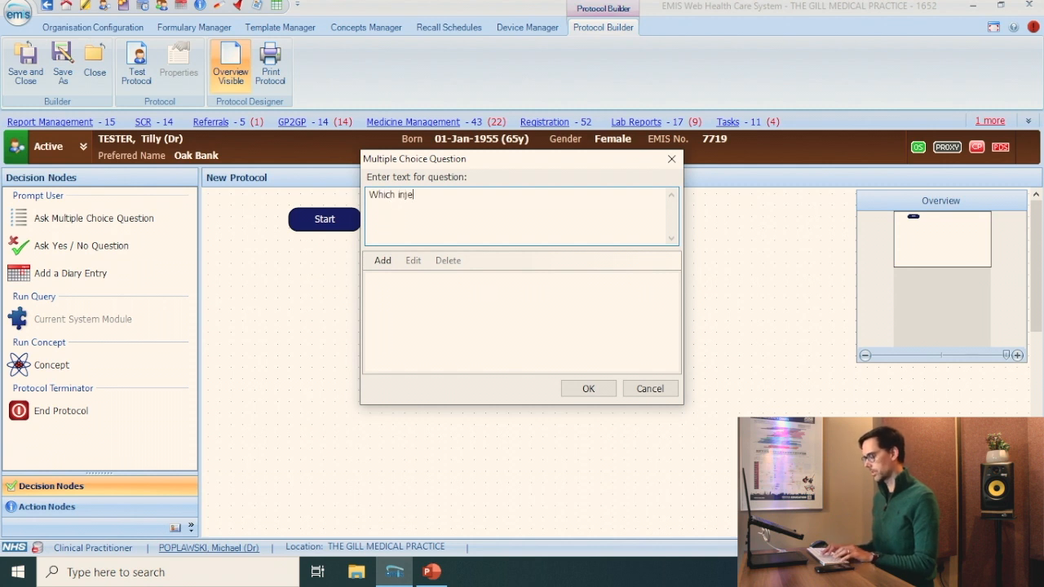
type("ction site?")
type("Ri")
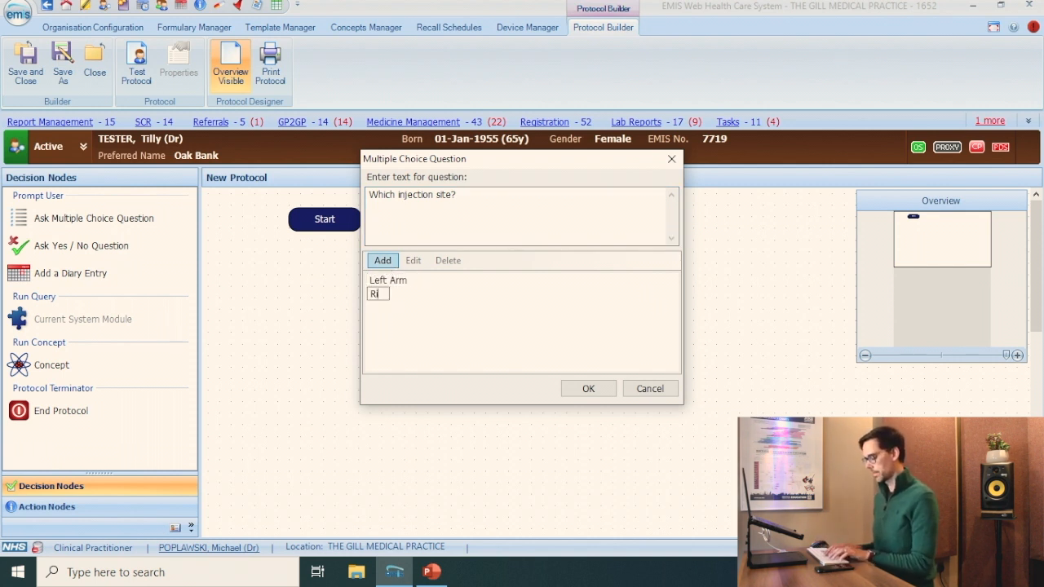
type("ght Arm")
type("Cancel")
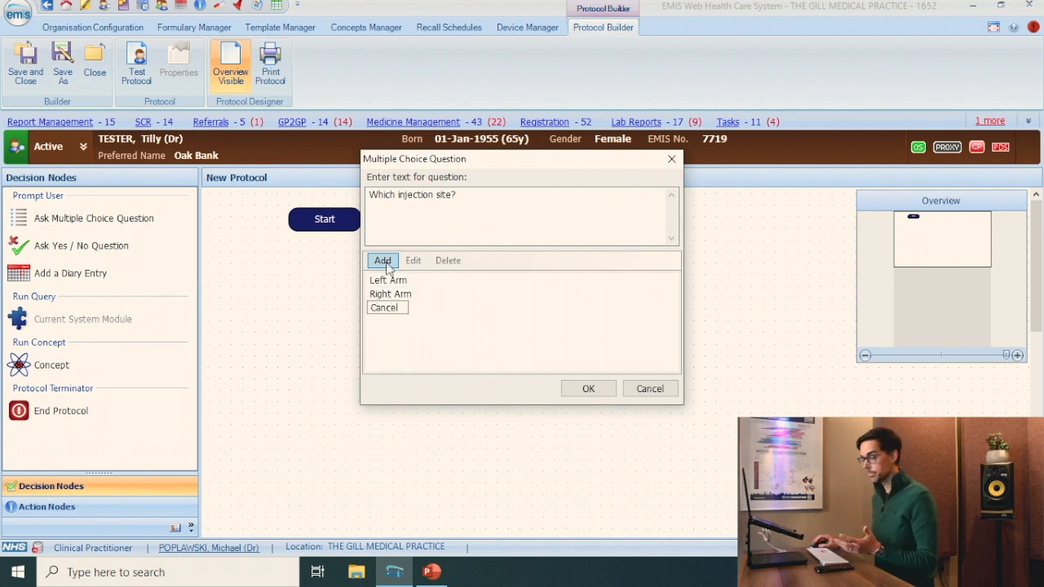
left_click(588, 388)
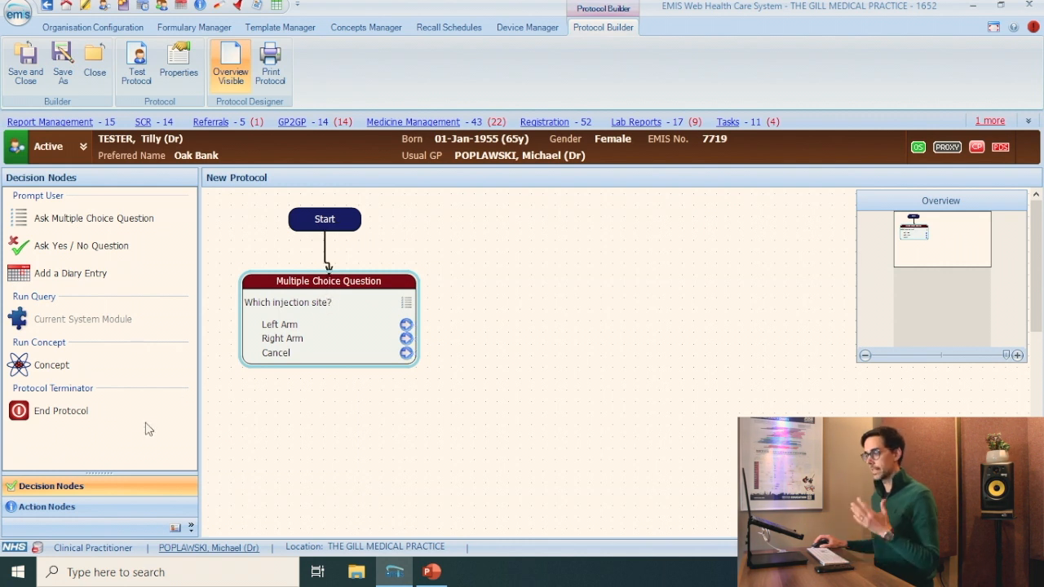
left_click(47, 506)
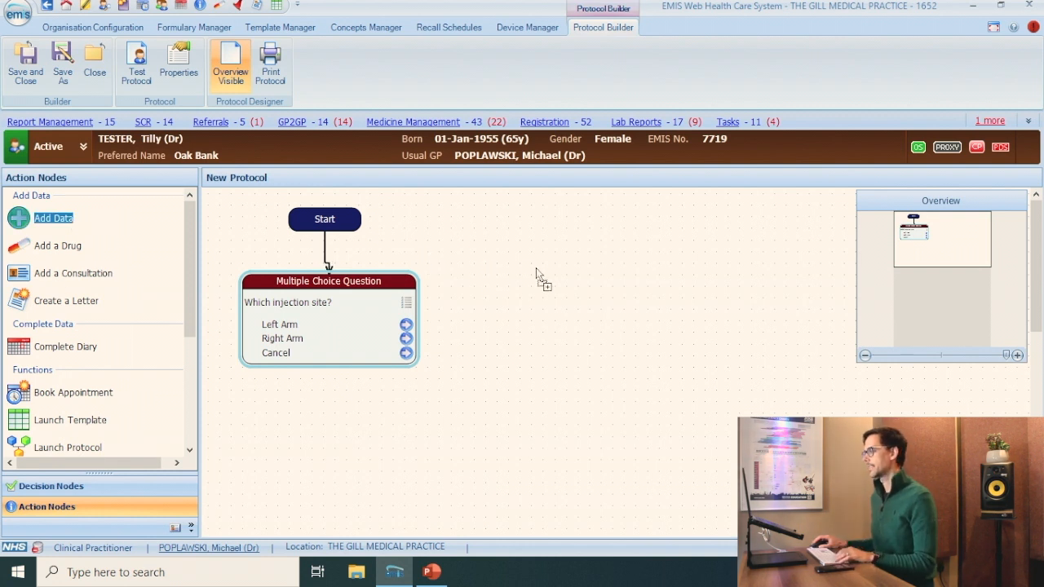
Add a coded data node using code 65ed, Seasonal influenza vaccination.
left_click(53, 218)
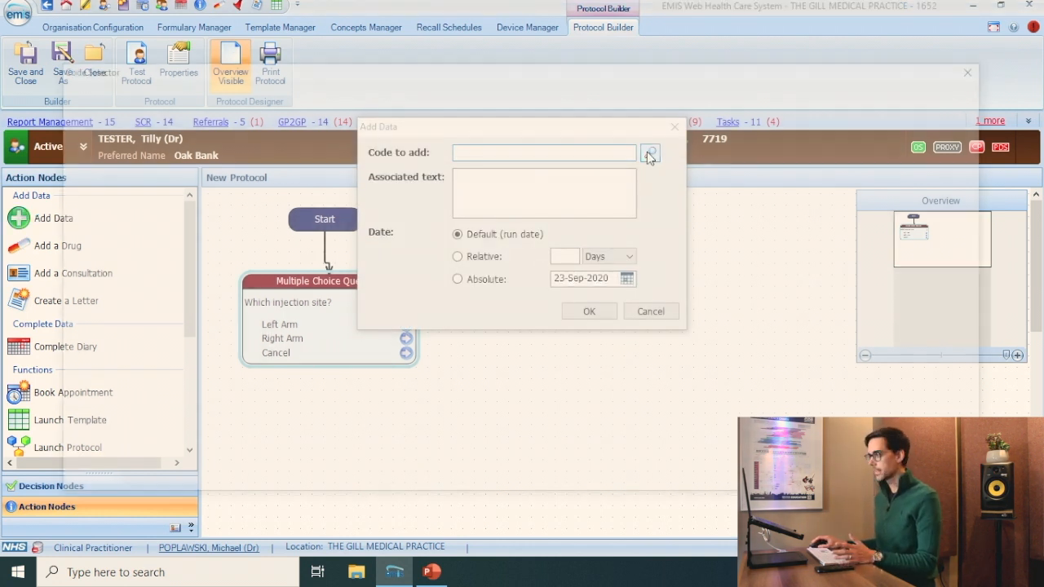
left_click(649, 153)
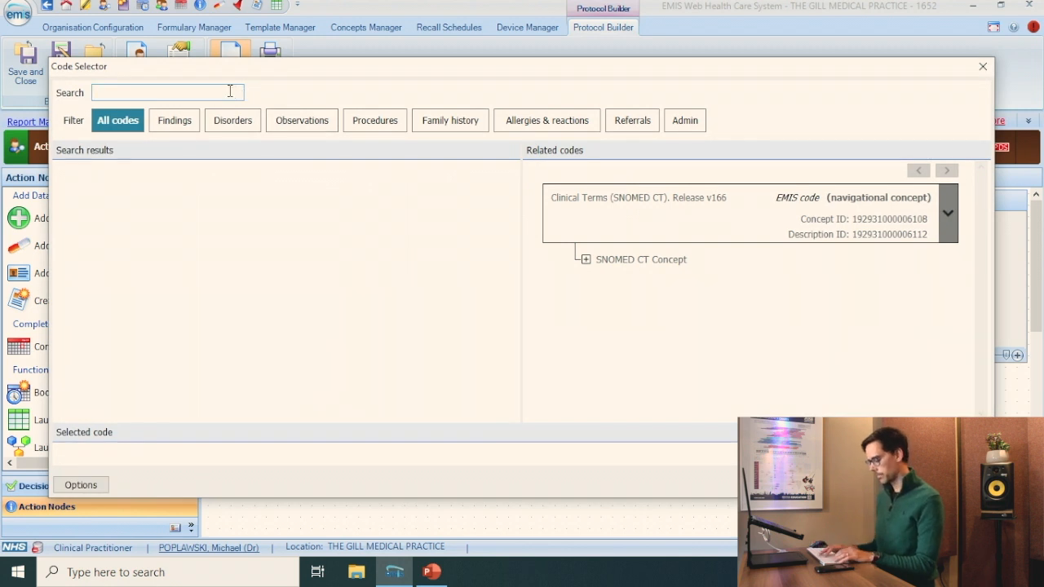
type("65ed")
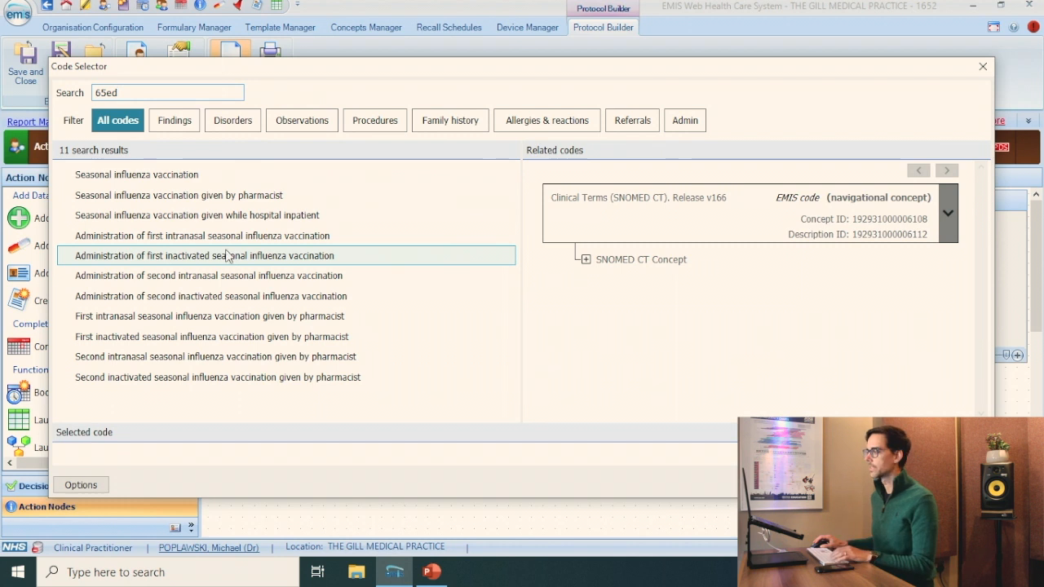
double_click(136, 173)
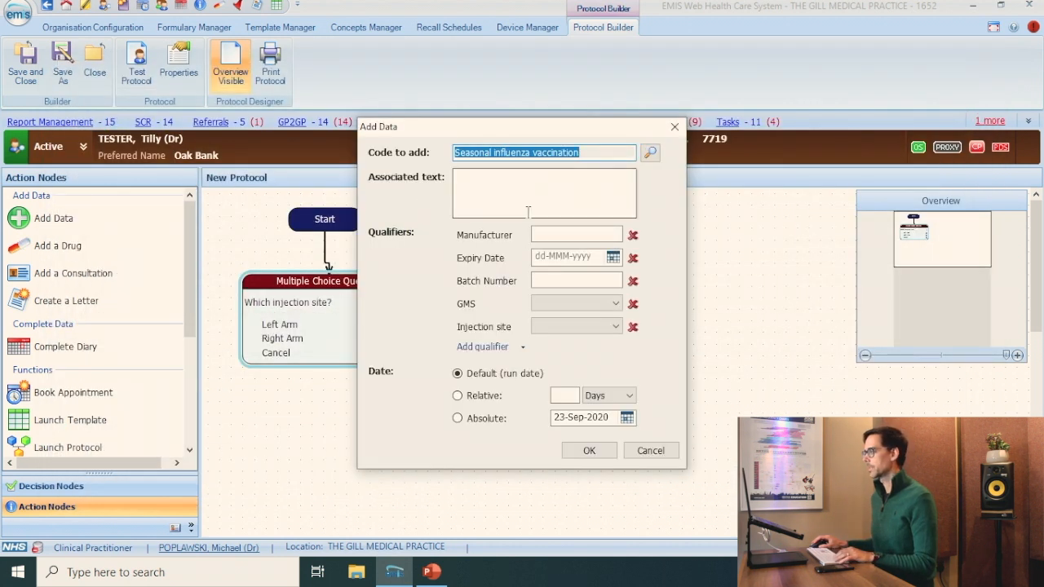
Set manufacturer Pfizer, expiry 16-Sep-2020, batch 123456 and Left arm injection site.
type("Pfi")
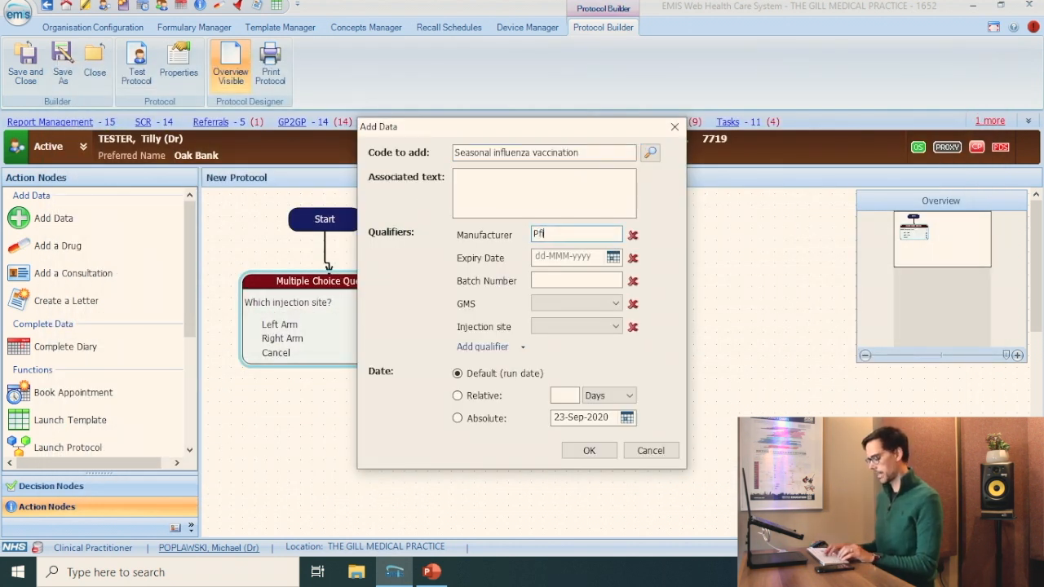
left_click(612, 257)
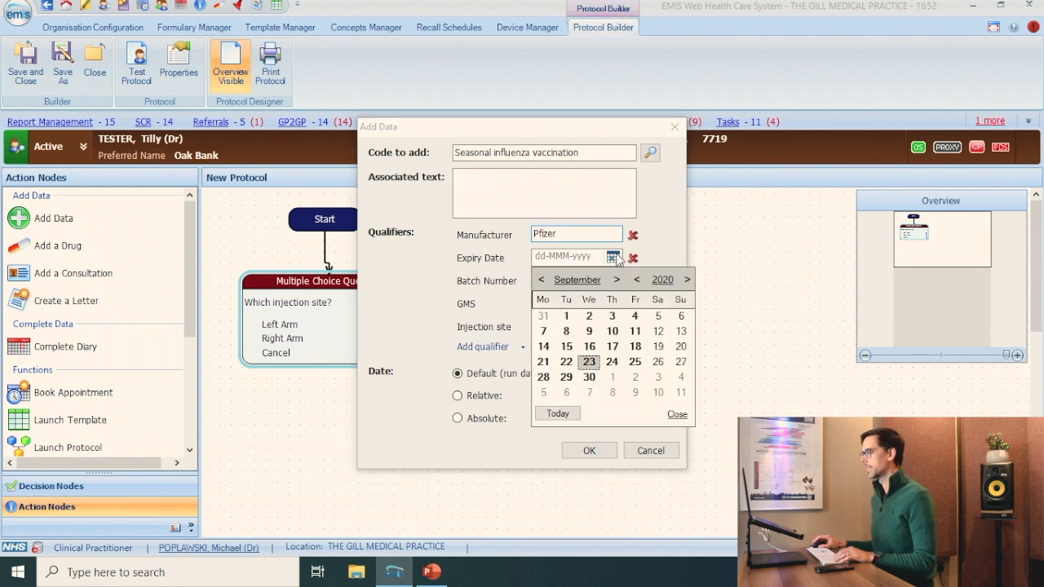
left_click(588, 345)
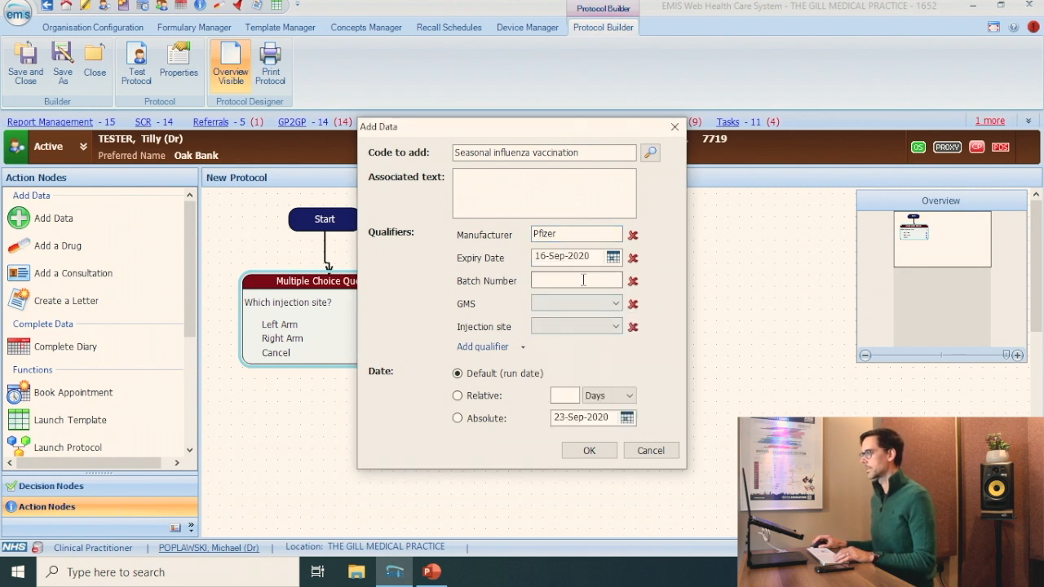
type("123456")
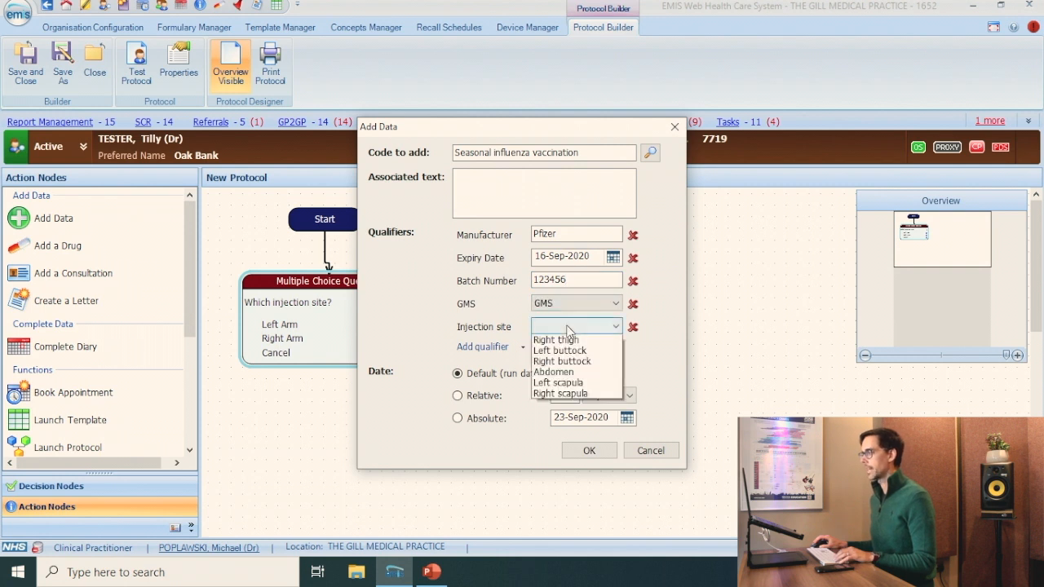
scroll("up", 3)
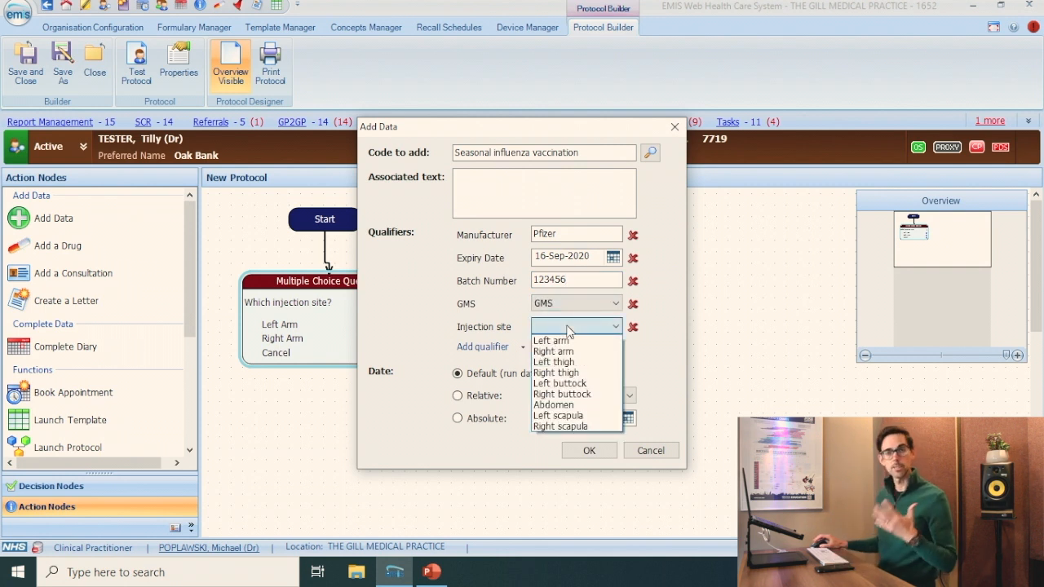
left_click(551, 340)
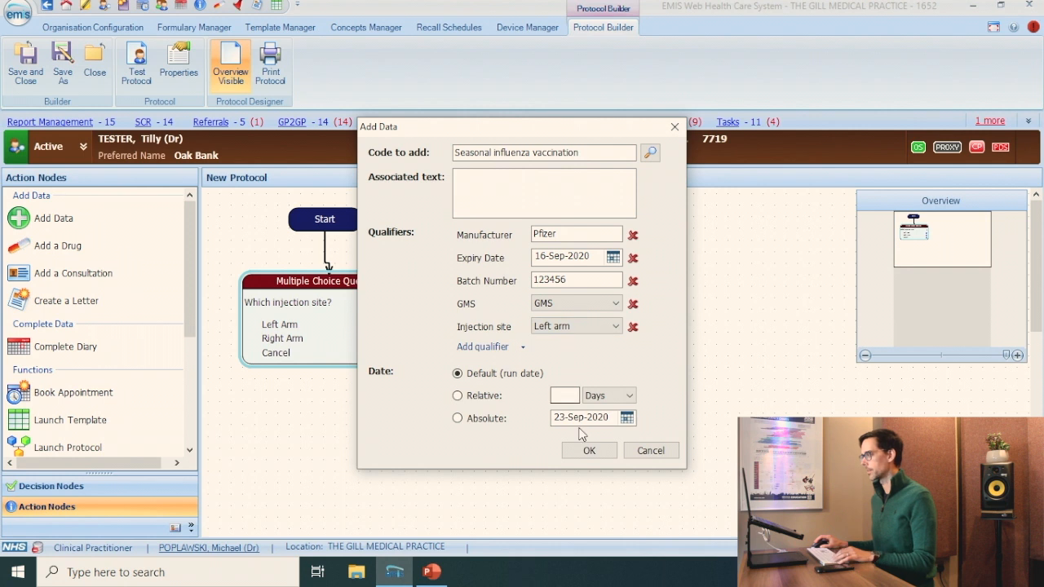
left_click(589, 450)
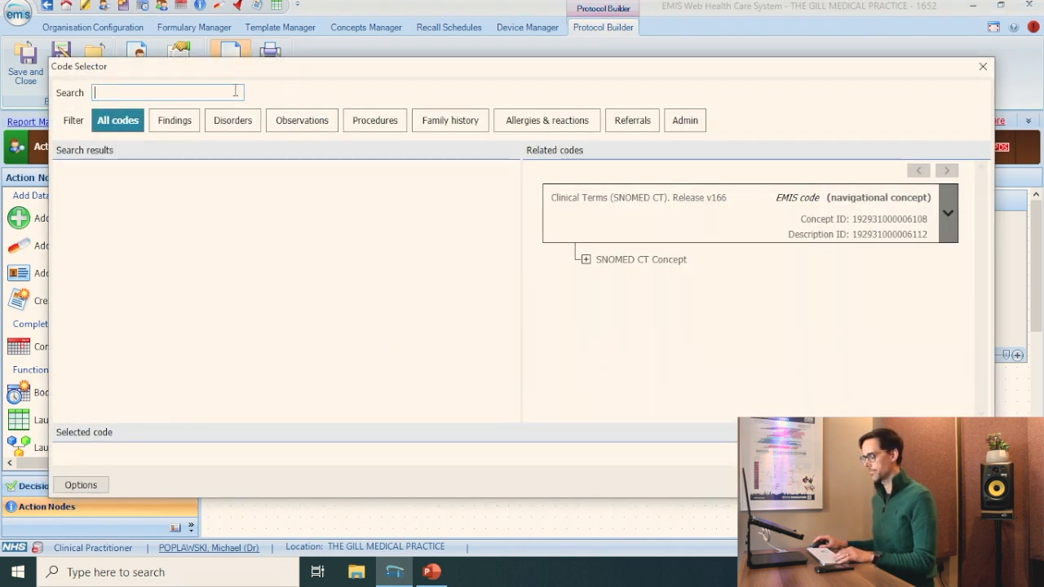
Add a second 65ed vaccination node: Pfizer, expiry 23-Sep-2020, batch 123456, with an injection site.
type("65ed")
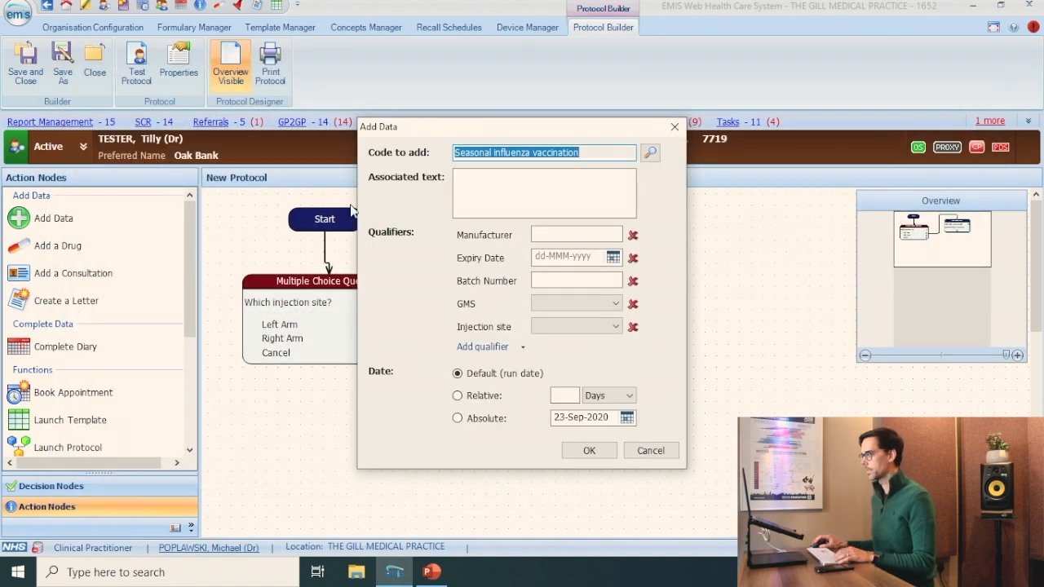
type("Pfiz")
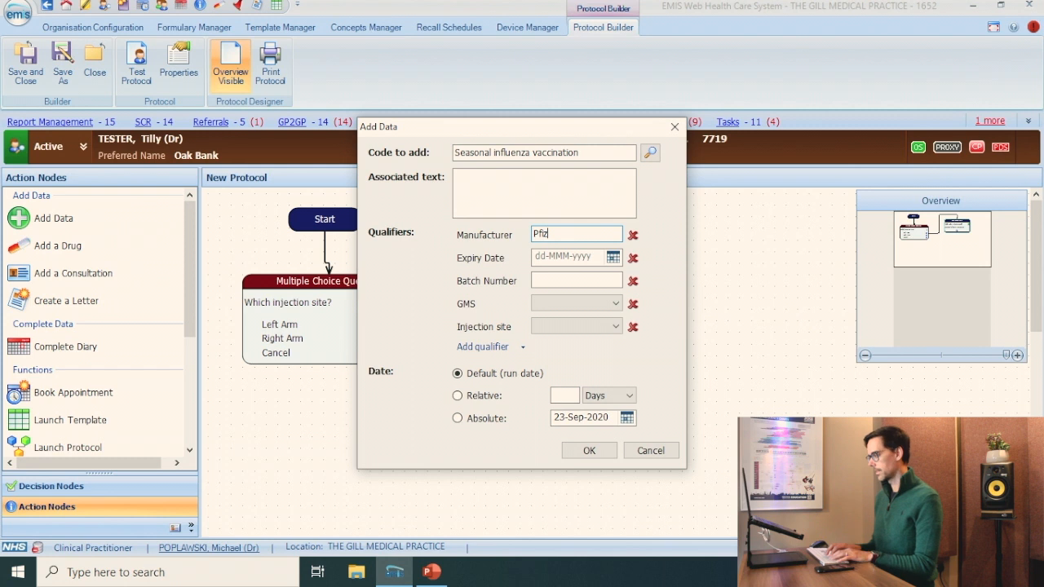
left_click(612, 256)
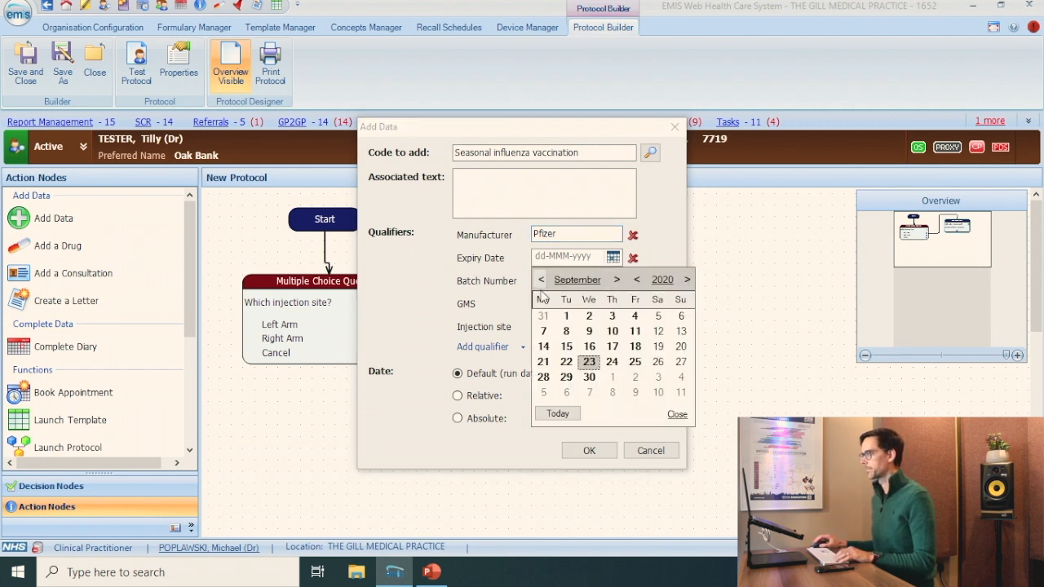
left_click(589, 362)
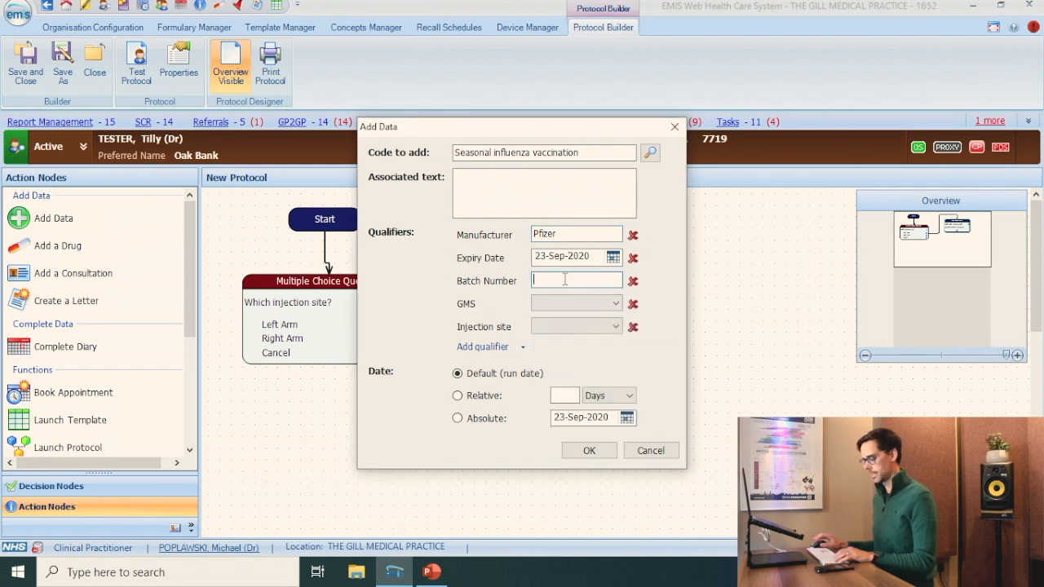
type("123456")
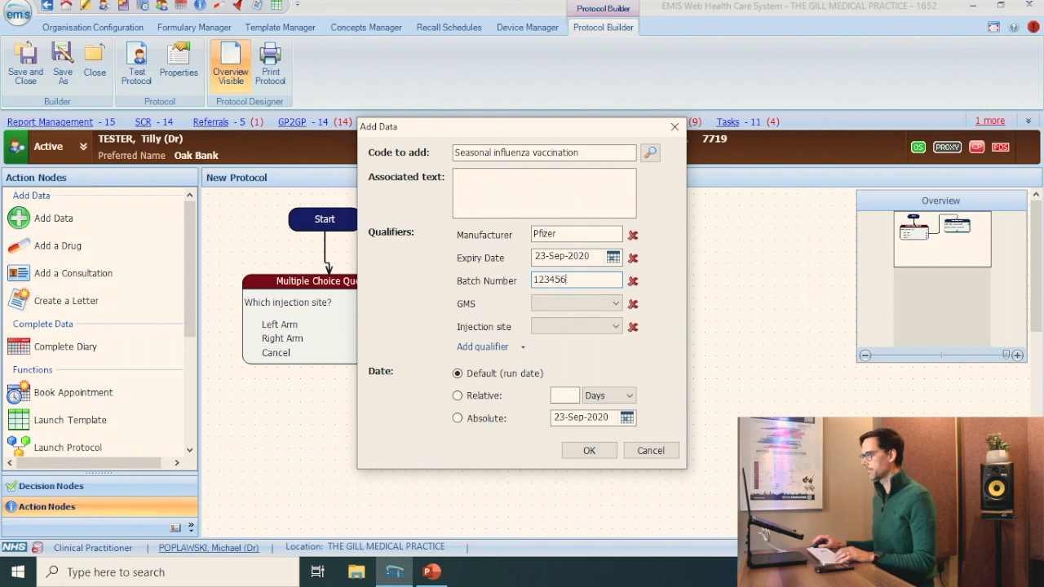
left_click(619, 326)
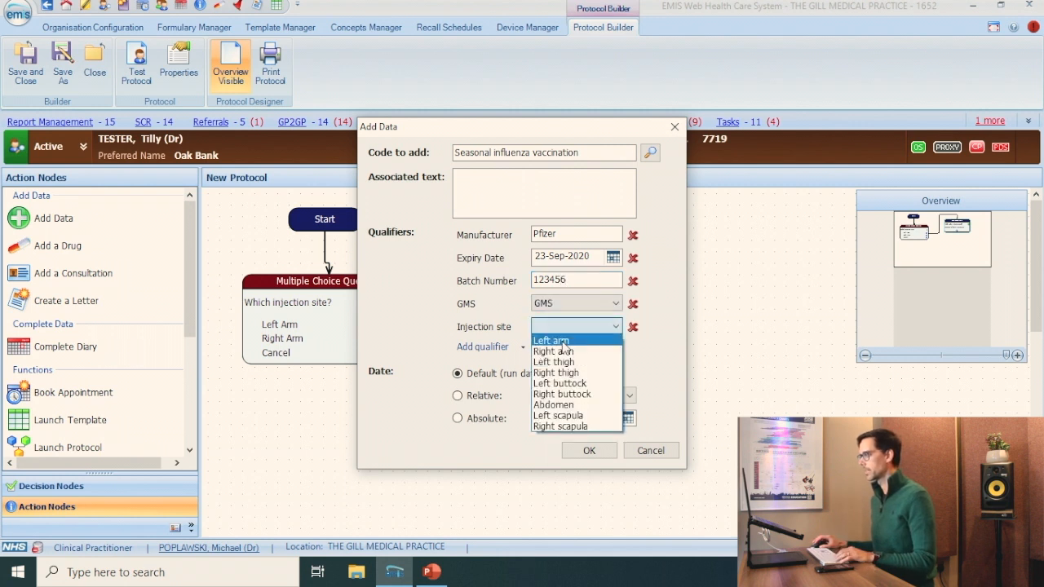
left_click(588, 450)
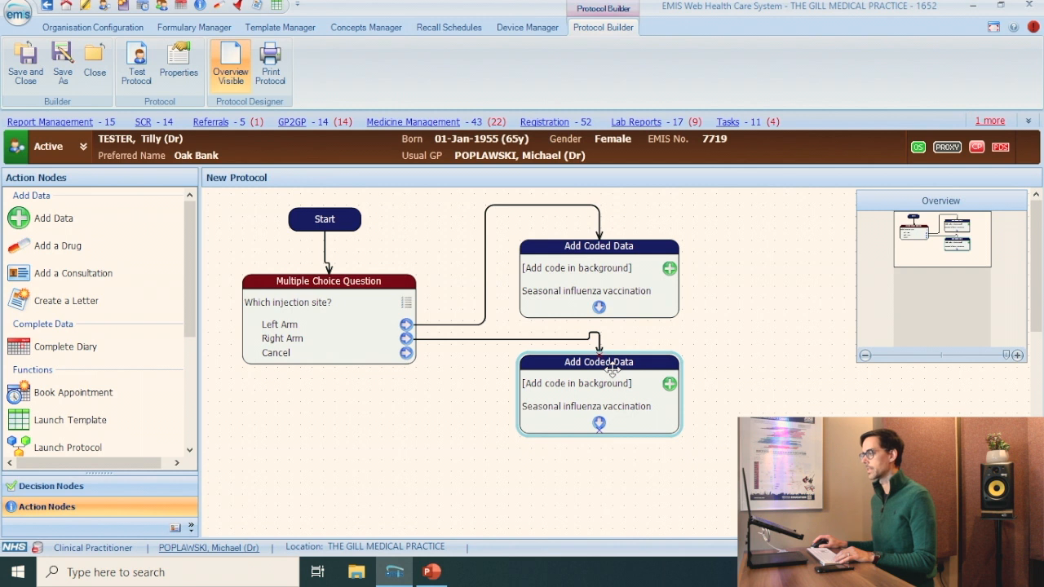
Add an End Protocol node from the Decision Nodes list.
left_click(49, 486)
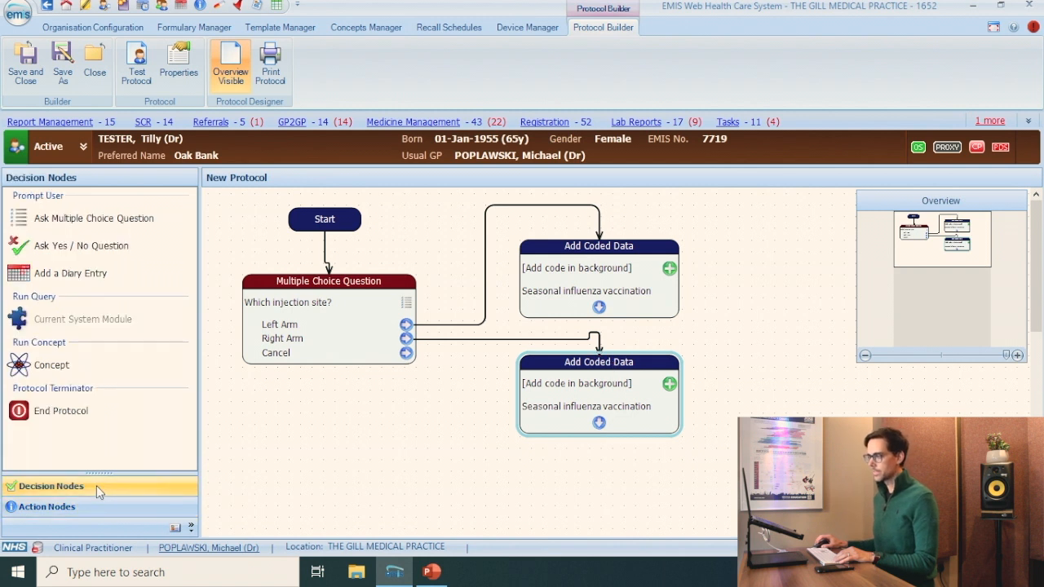
left_click(61, 410)
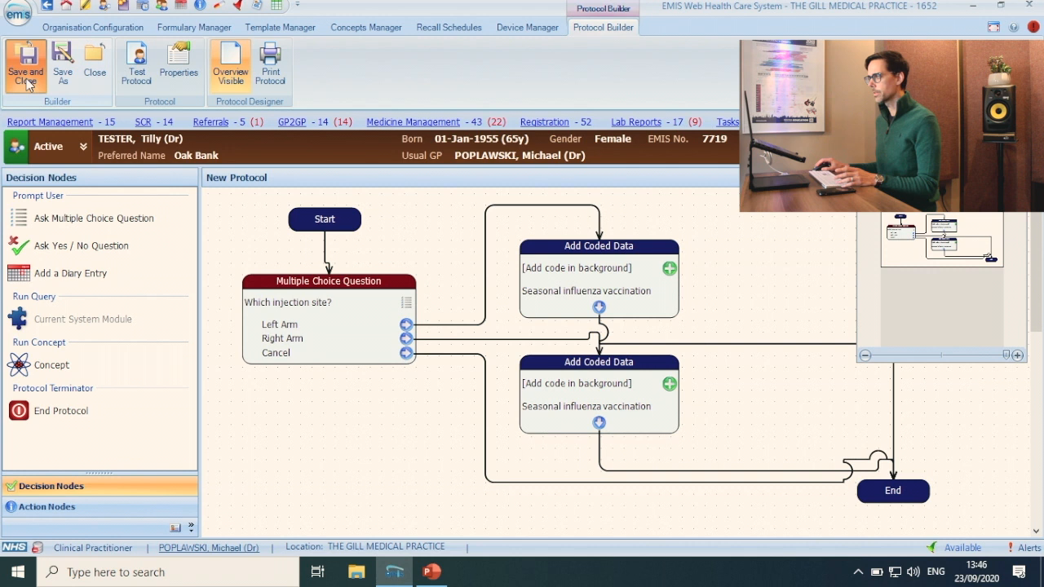
Save and close the protocol, naming it 'Over 65s' in F12 EMIS FLU PROTOCOL.
left_click(25, 65)
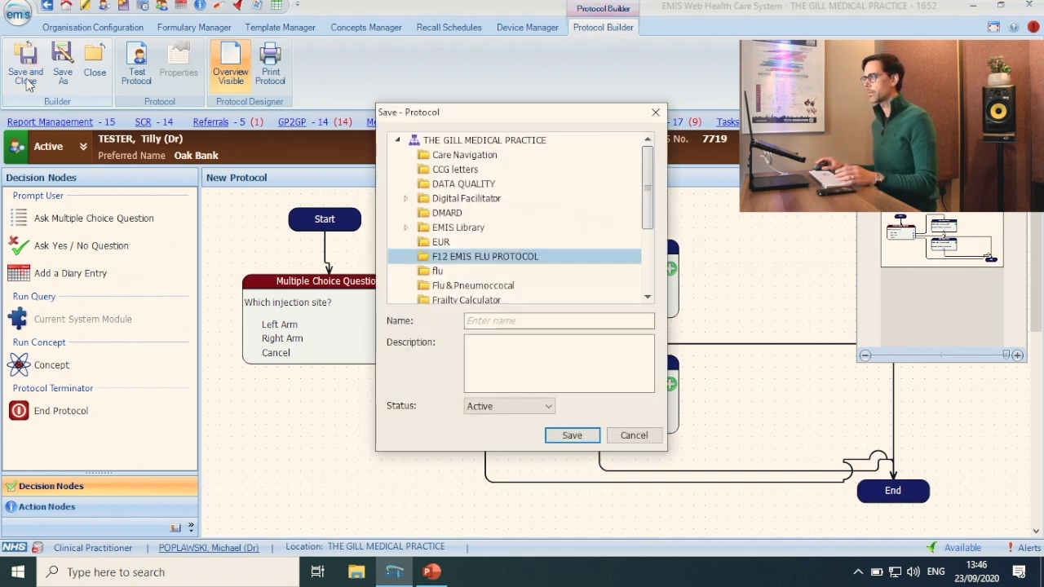
left_click(559, 321)
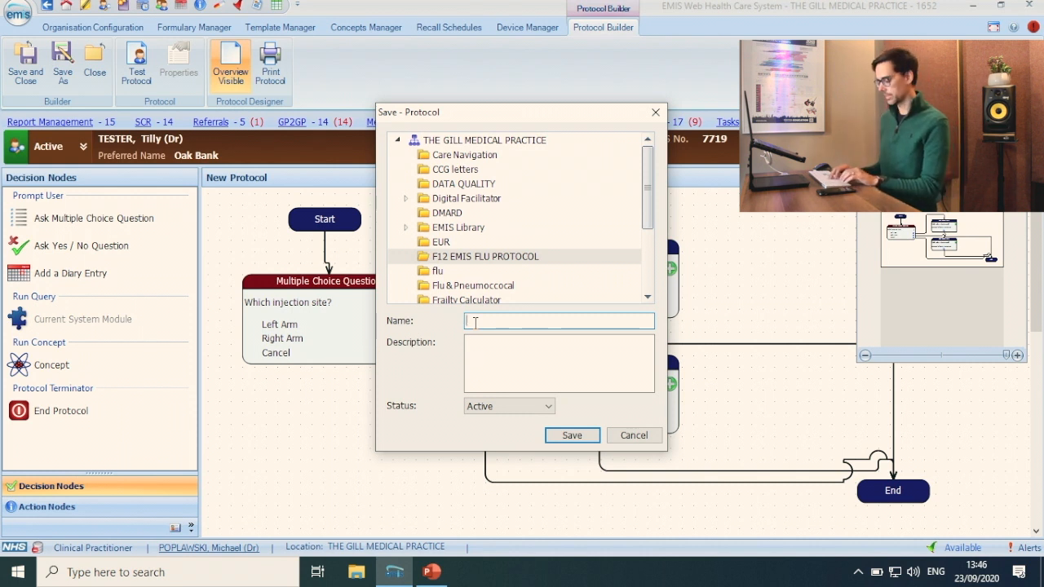
type("Over 65s")
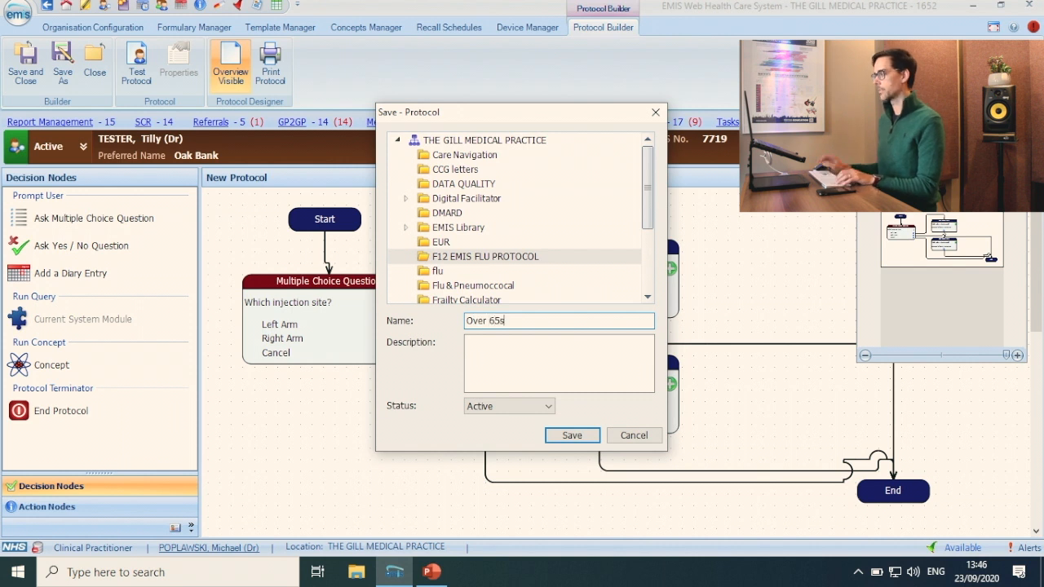
left_click(571, 435)
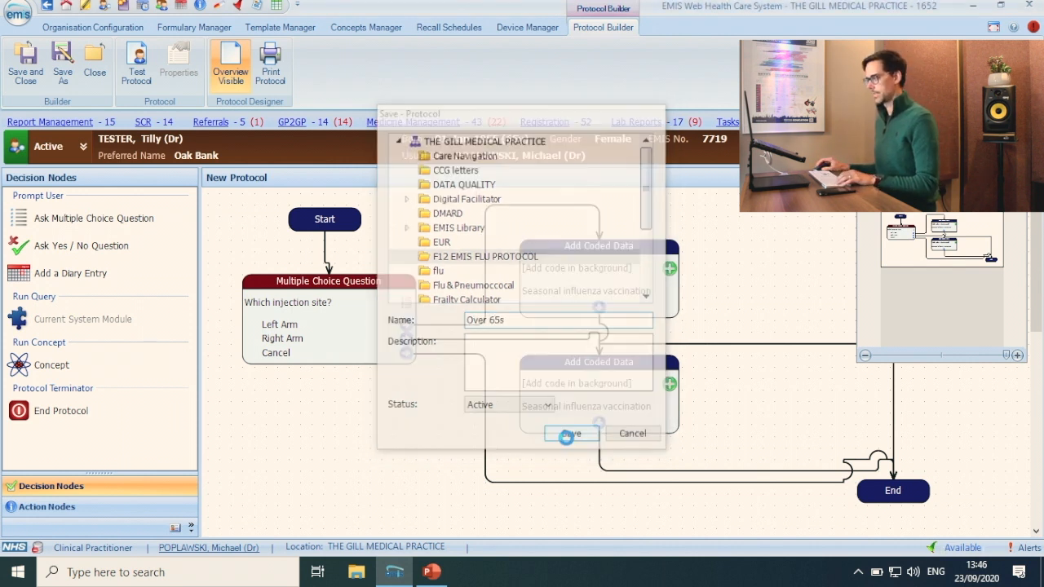
left_click(569, 432)
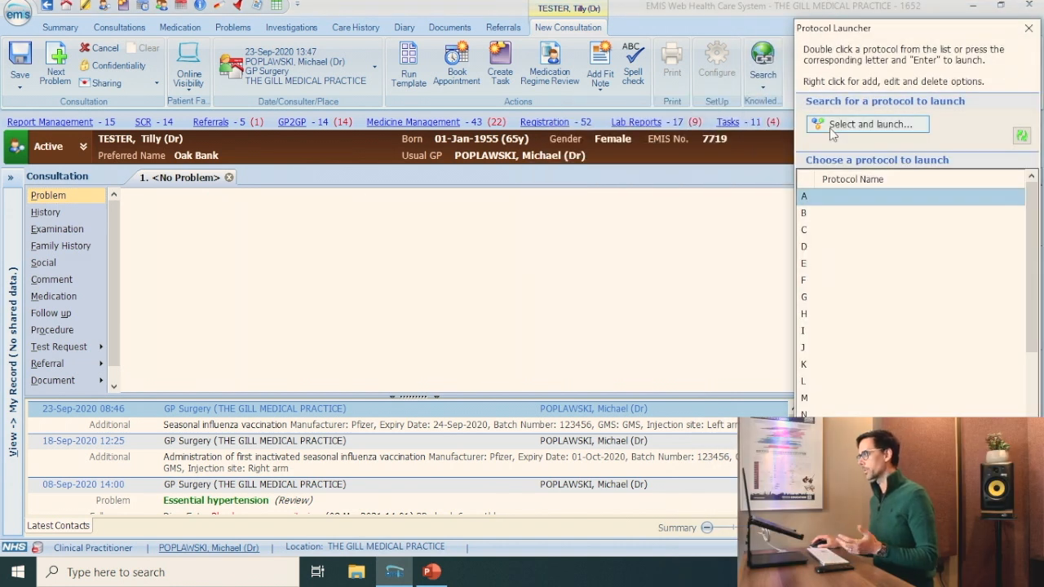
Launch 'Over 65s' from the F12 EMIS FLU PROTOCOL folder in the Protocol Launcher.
left_click(865, 123)
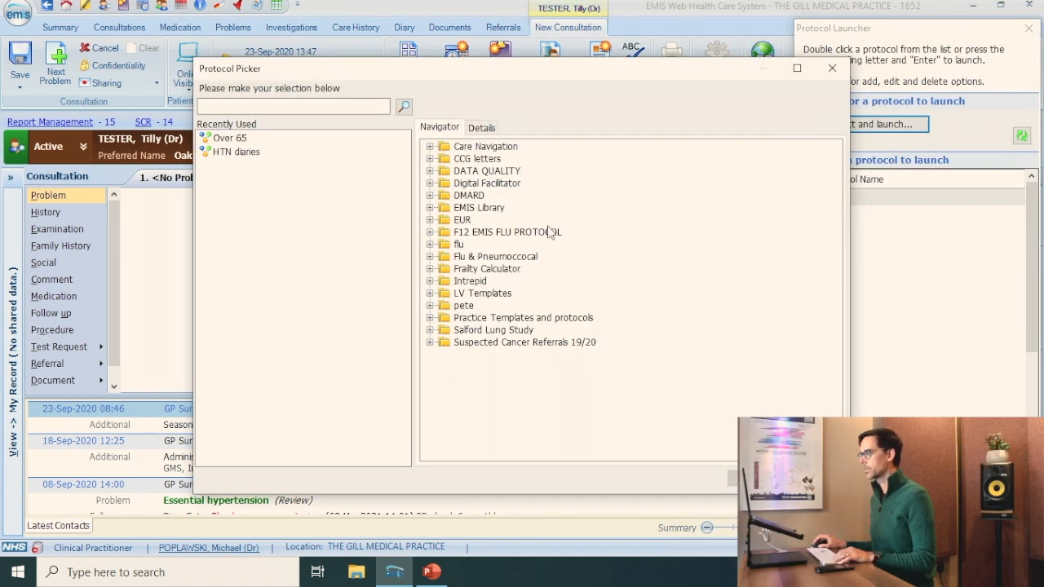
left_click(437, 232)
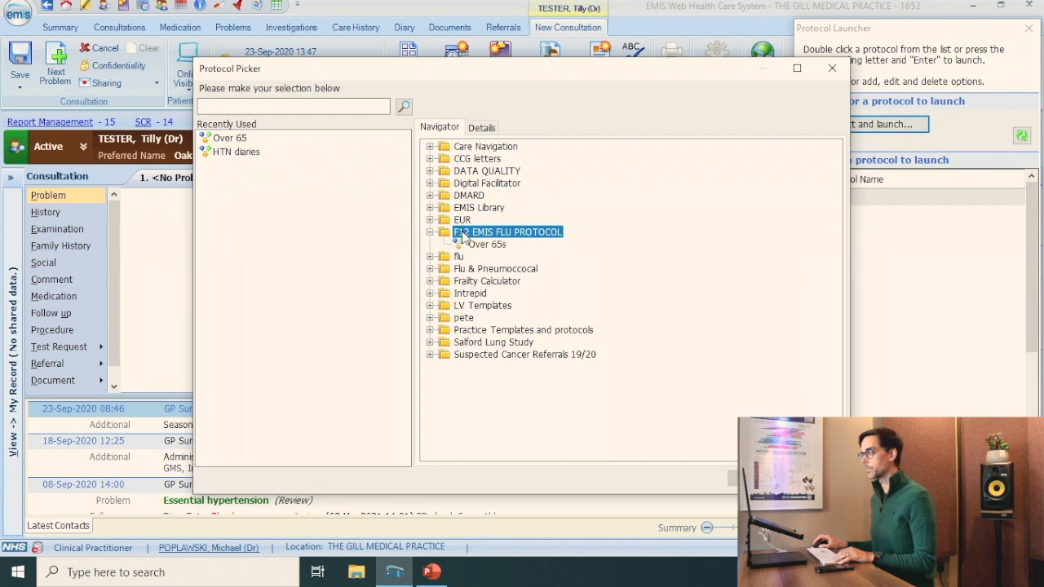
double_click(507, 233)
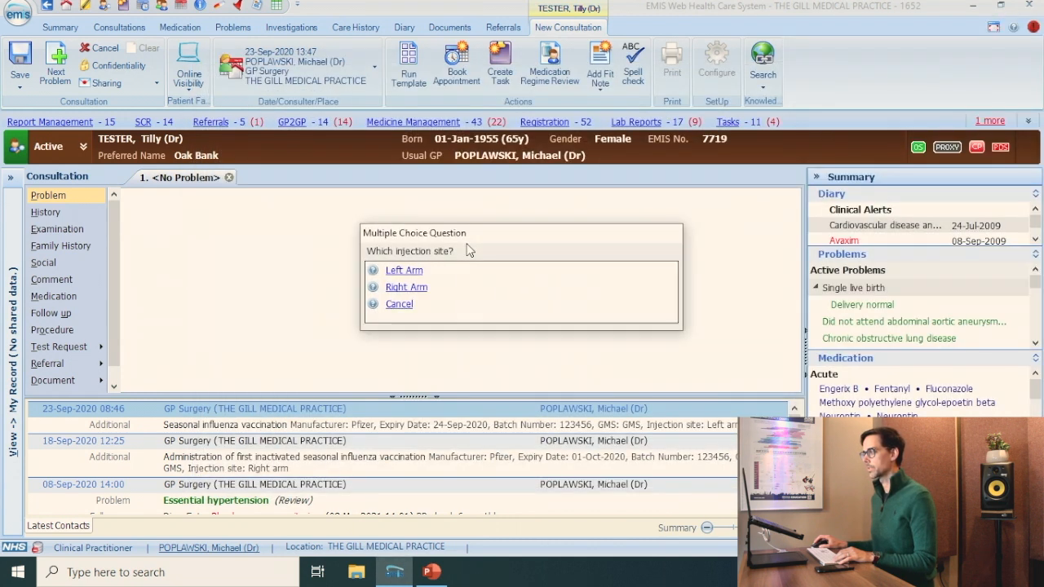
mouse_move(446, 263)
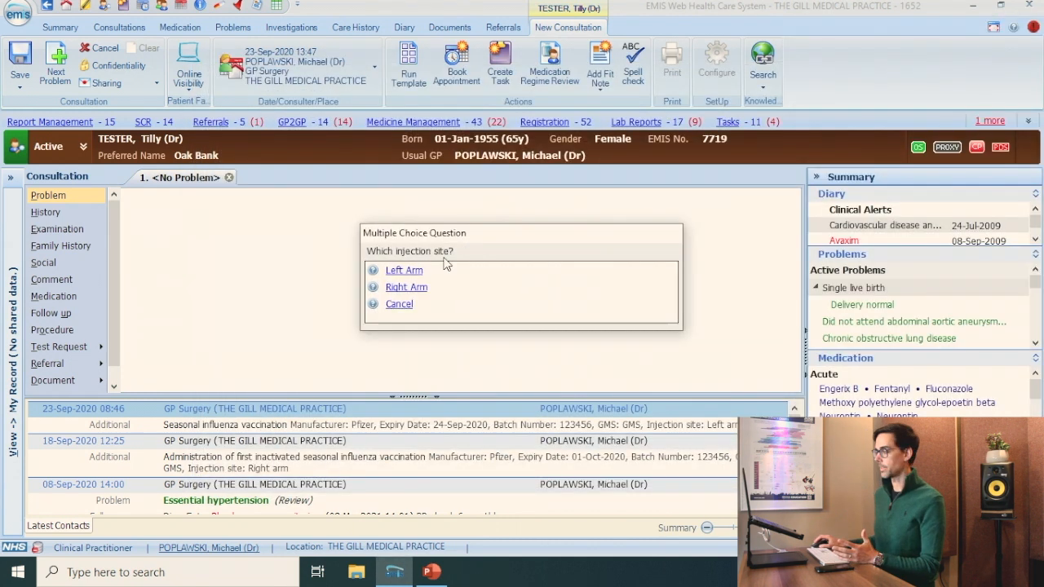
Answer Left Arm to 'Which injection site?' and save the consultation.
left_click(403, 270)
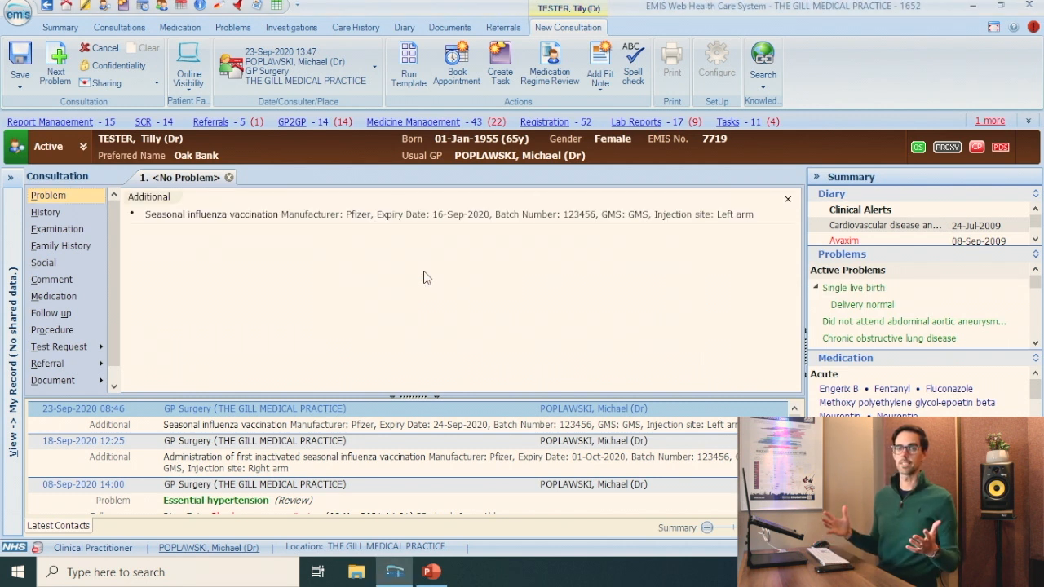
left_click(19, 64)
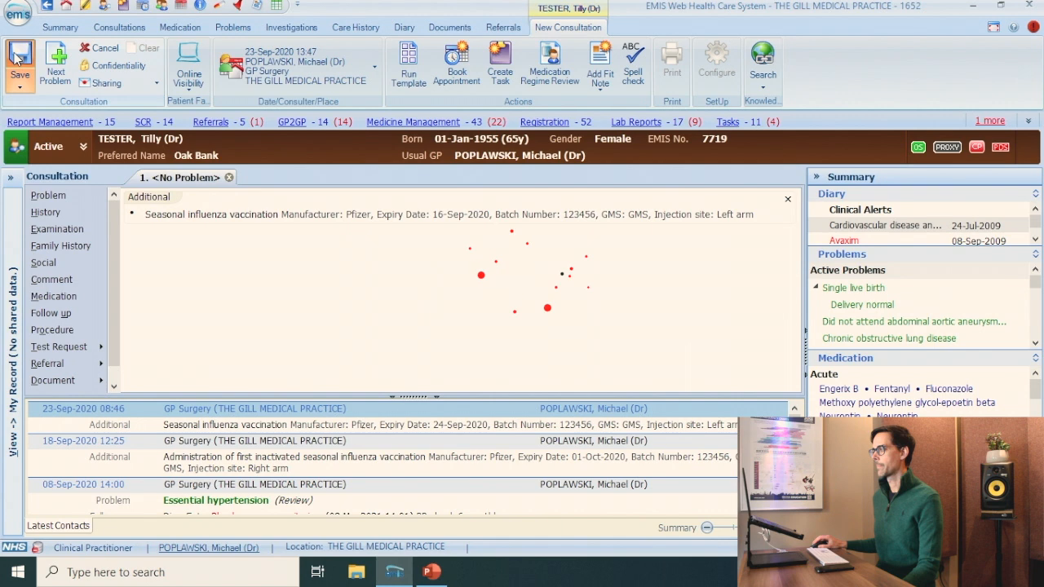